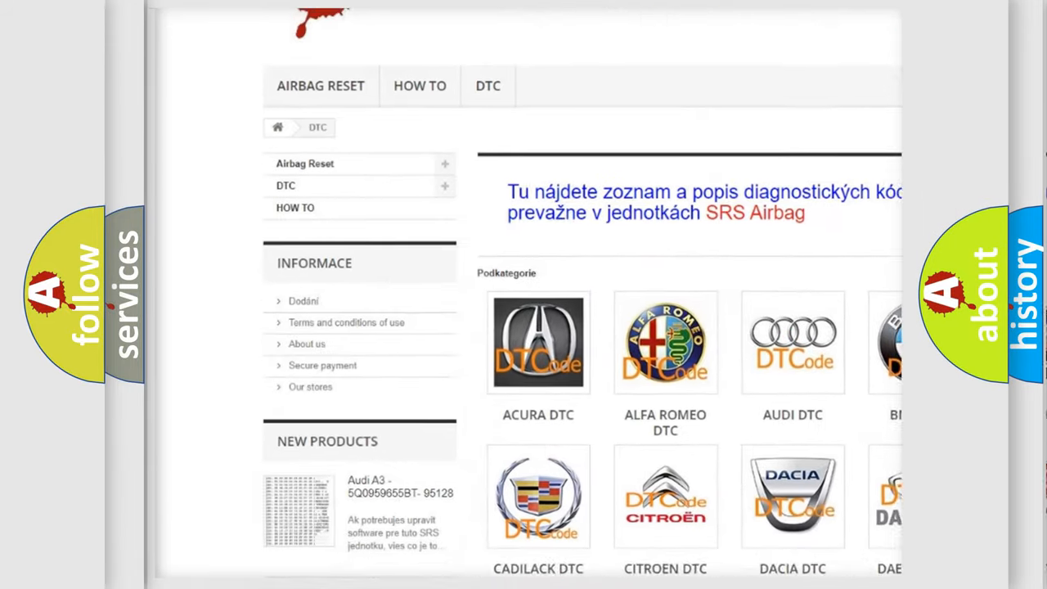
{"action": "scroll", "scroll_direction": "down", "scroll_amount": 3}
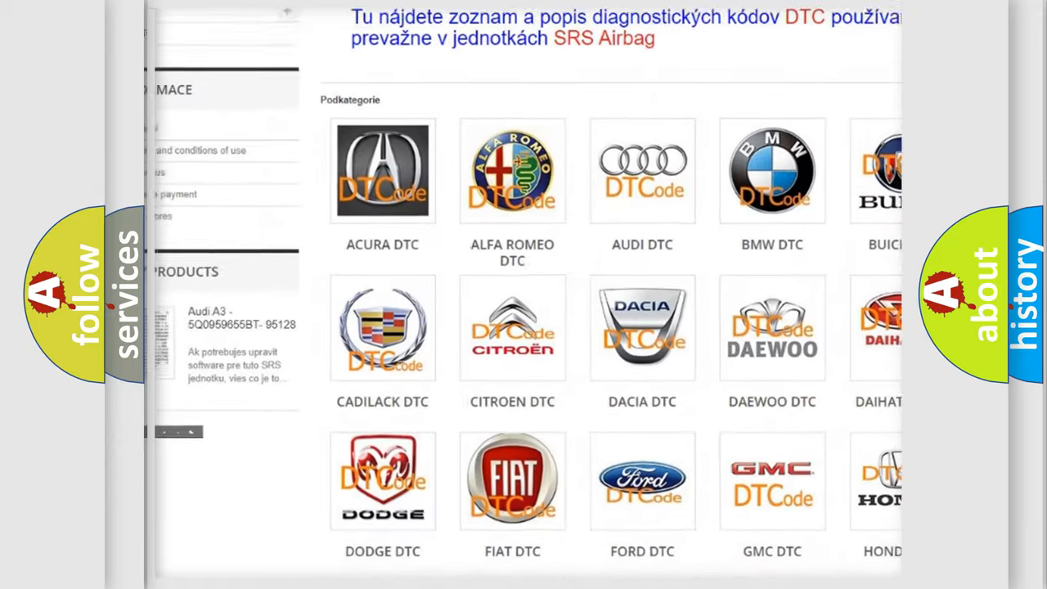